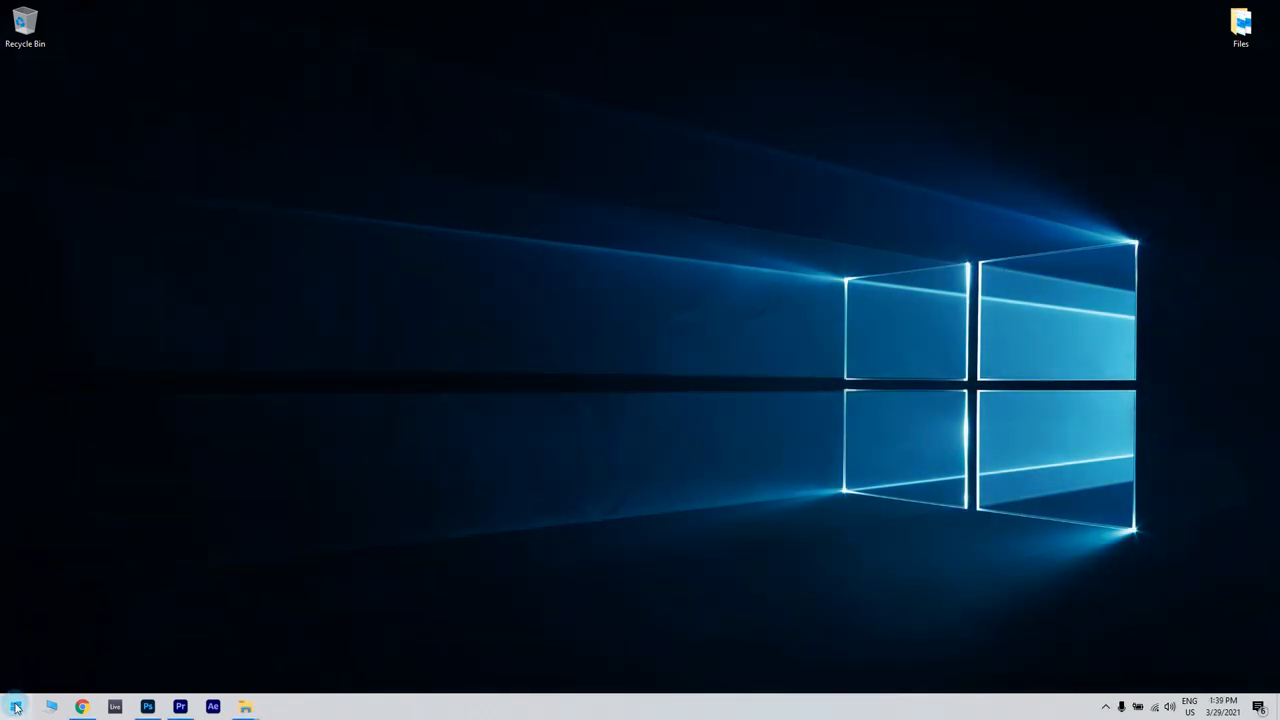
# Search 'device manager' from Start and choose Update driver on the NVIDIA GeForce RTX 2060.
pyautogui.write('device Manager')
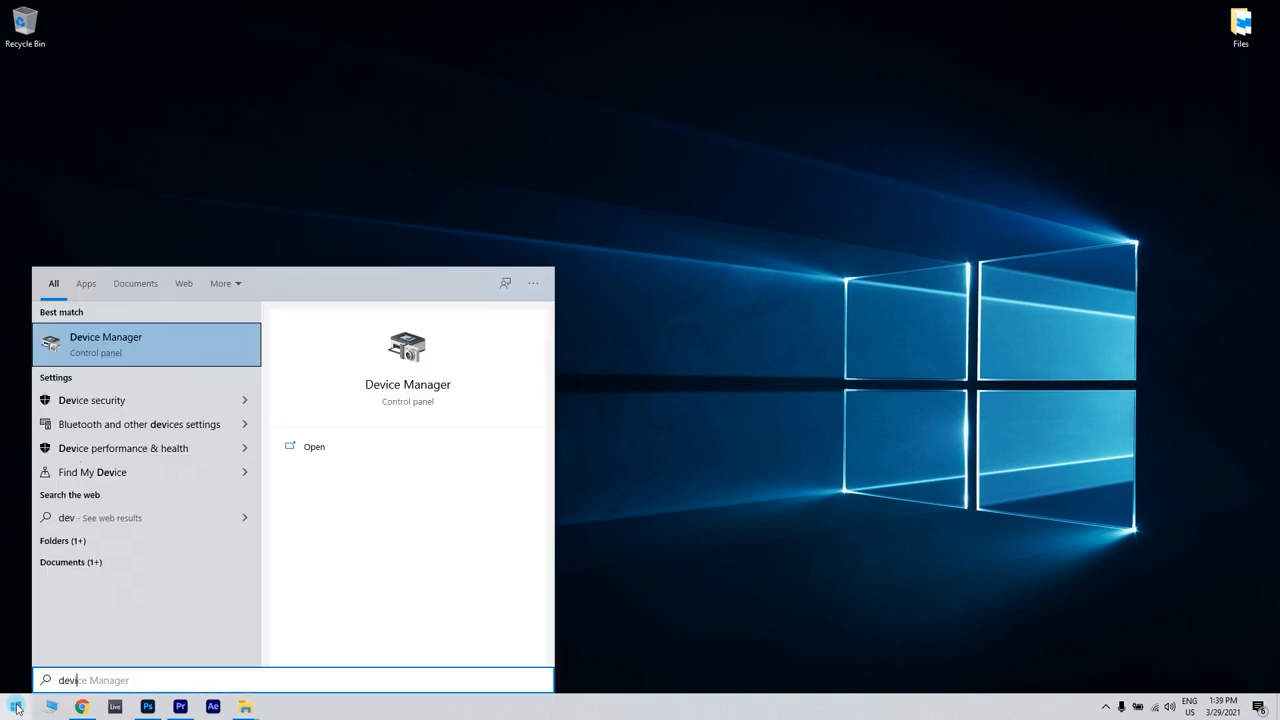
pyautogui.write('device manager')
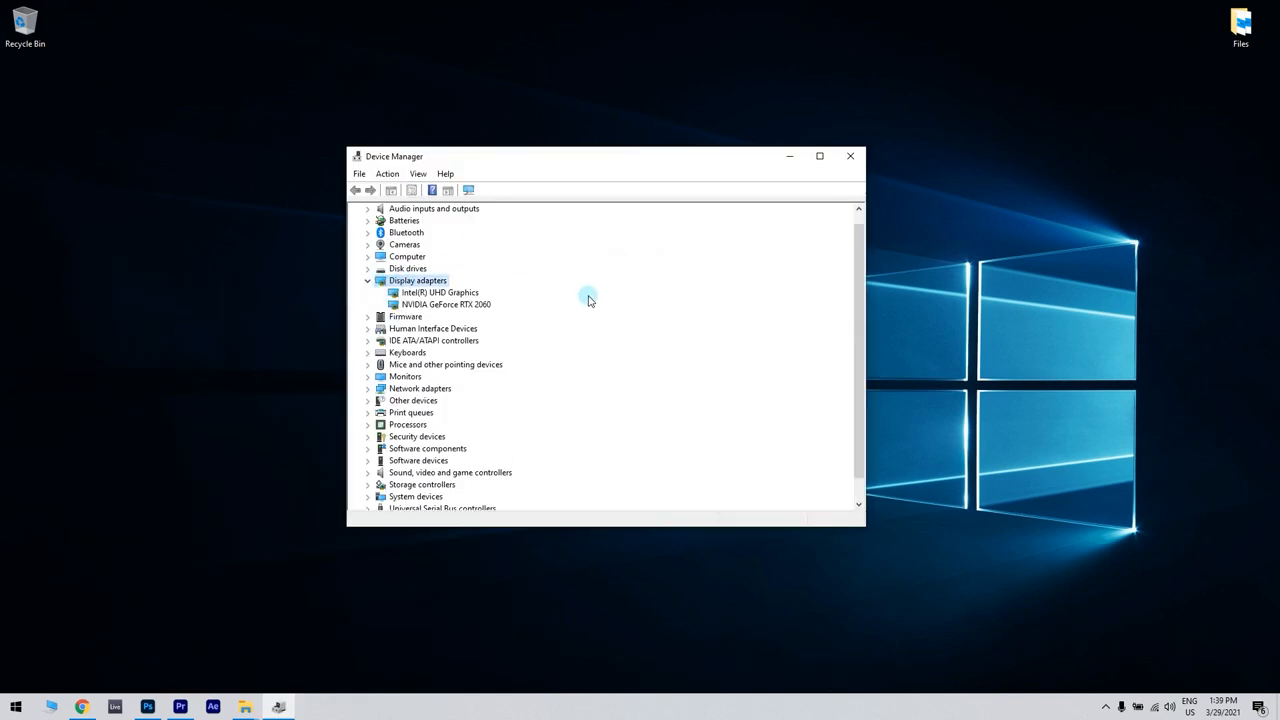
pyautogui.rightClick(446, 304)
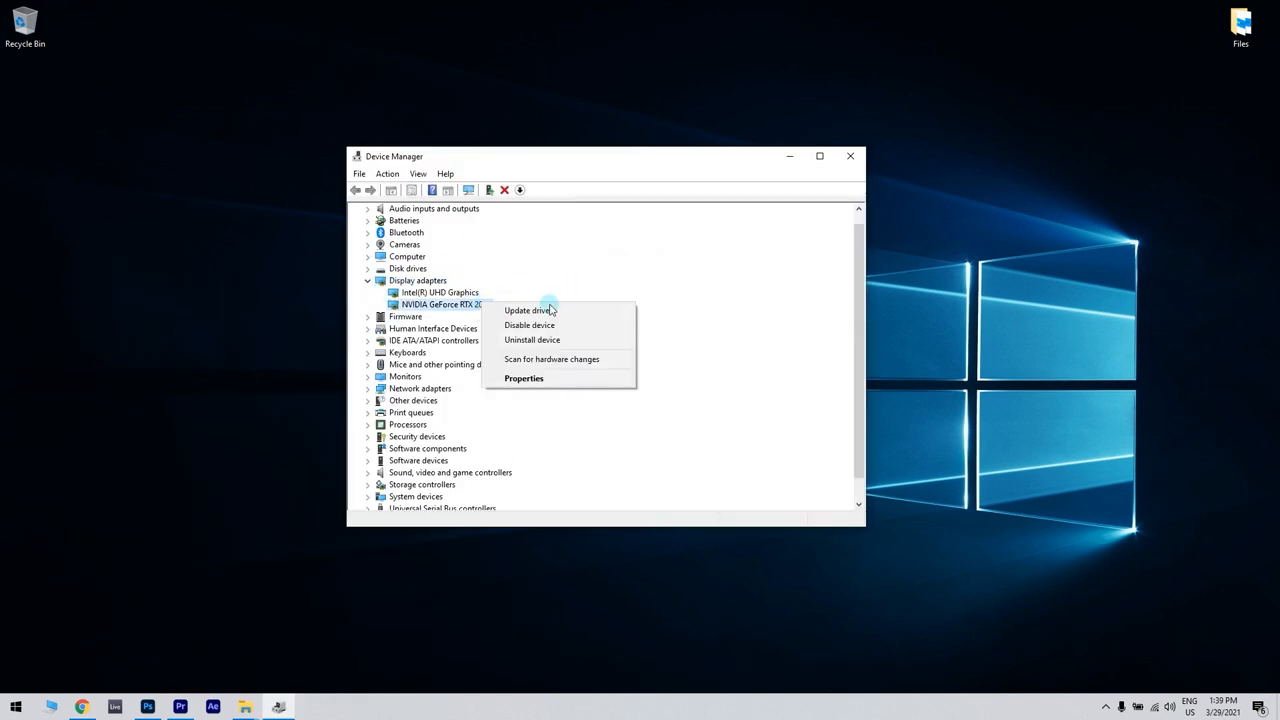
pyautogui.click(528, 310)
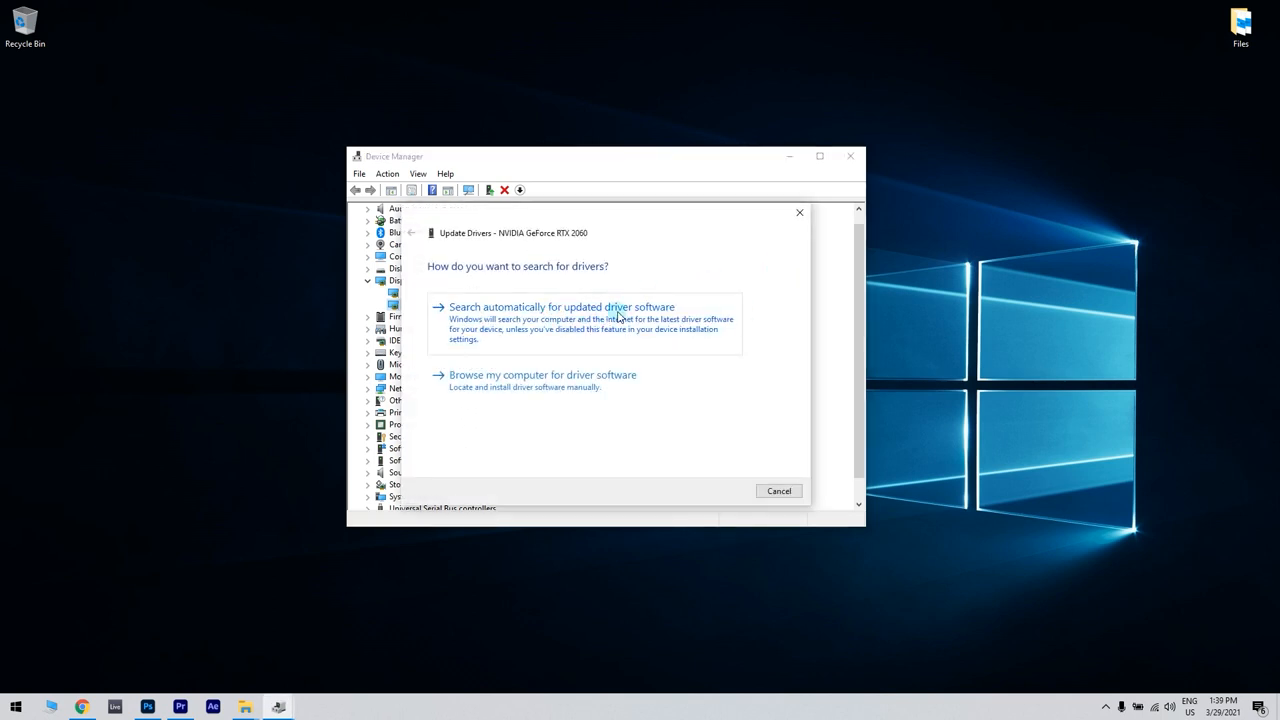
pyautogui.moveTo(747, 333)
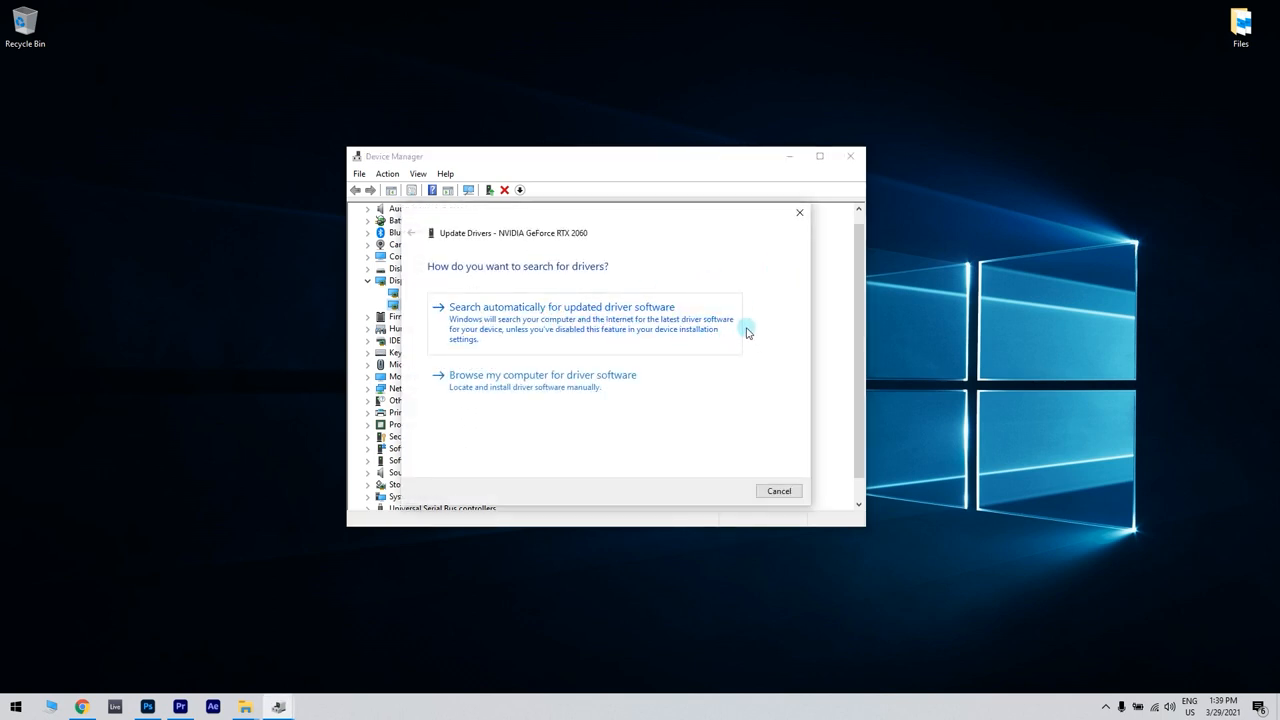